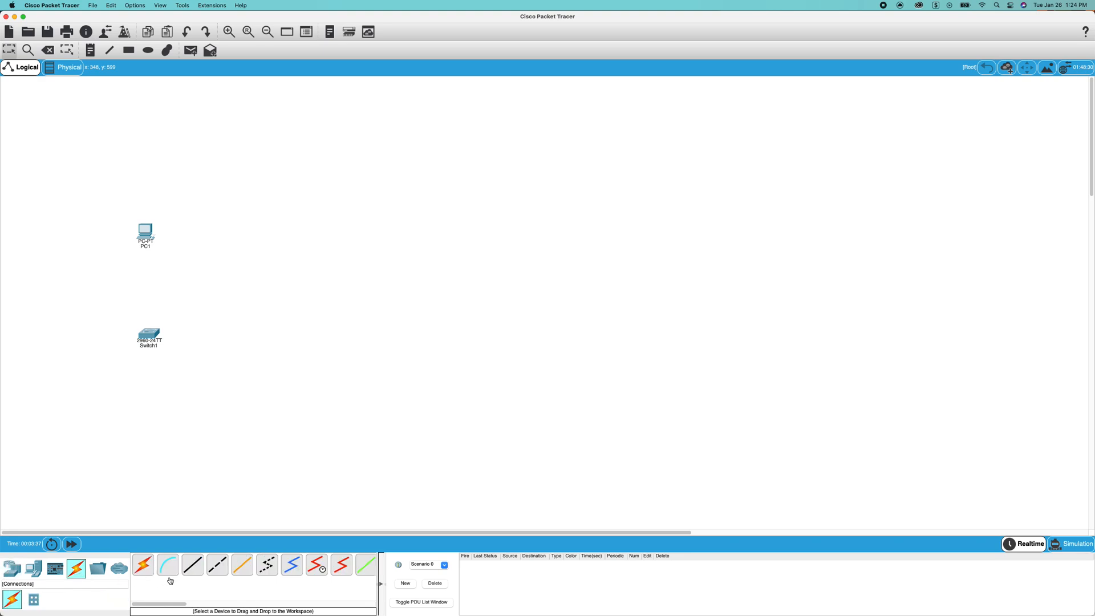
Link PC1 to Switch1 with a console cable from the Connections palette.
{"action": "left_click", "coordinate": [145, 233]}
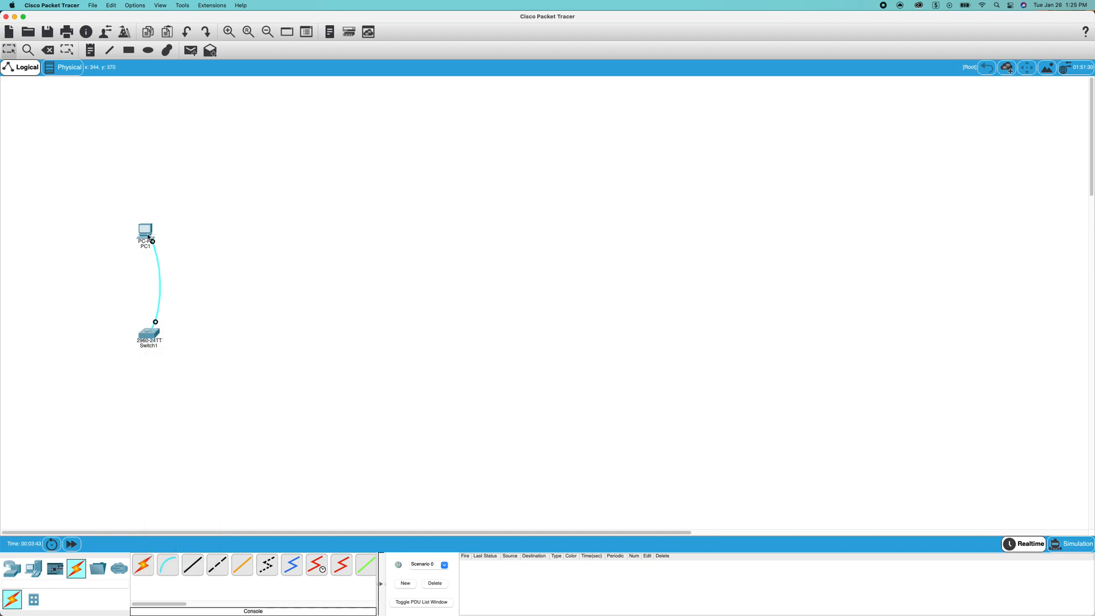
Start a Terminal session from PC1's Desktop with default settings to reach Switch1's console.
{"action": "double_click", "coordinate": [145, 232]}
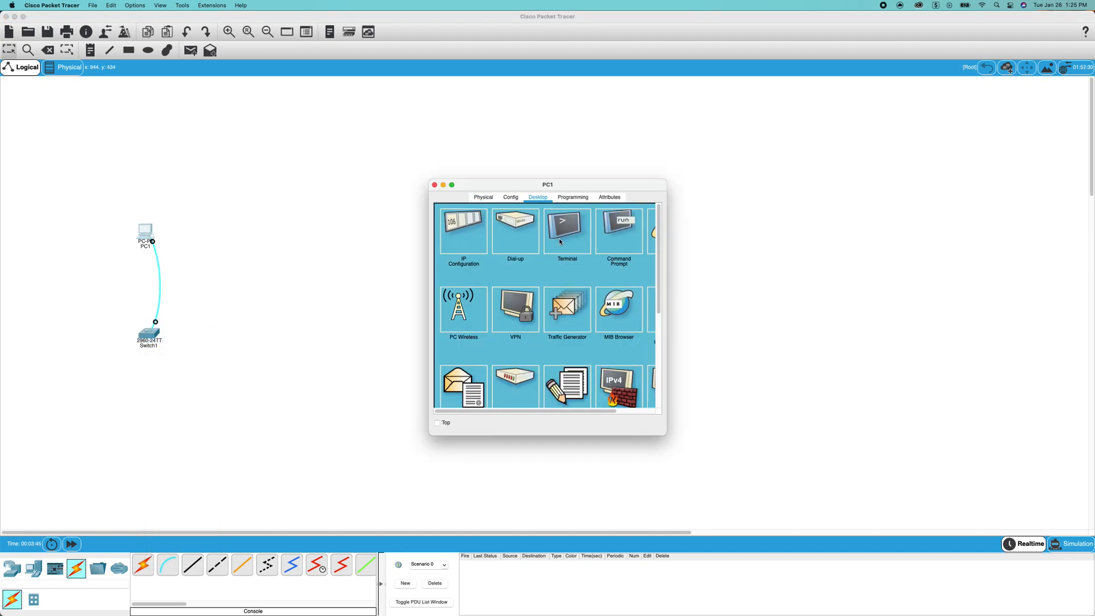
{"action": "left_click", "coordinate": [566, 230]}
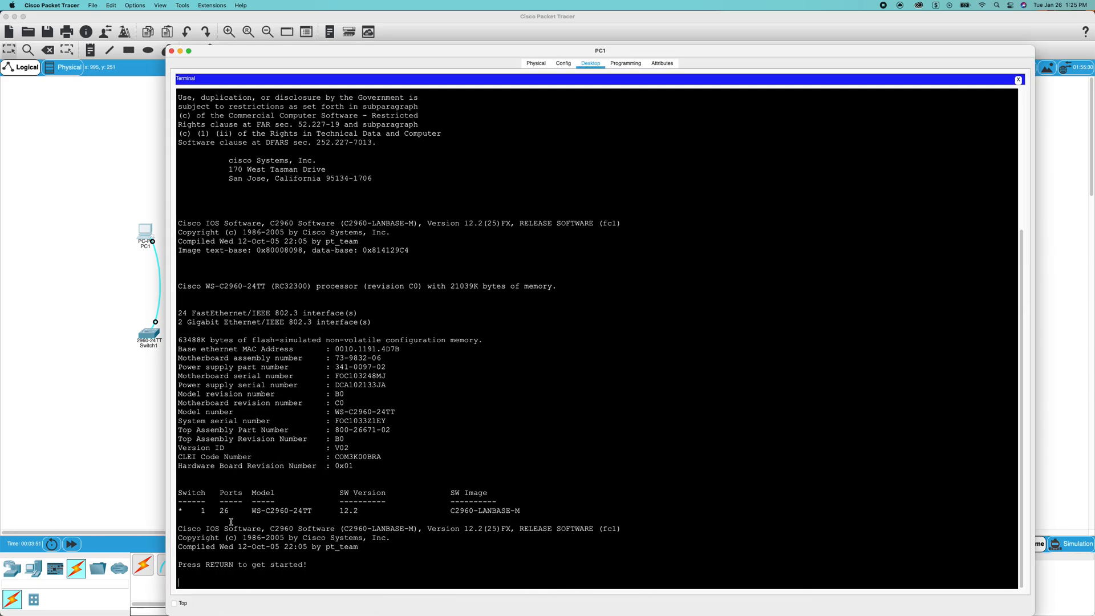
Enter enable and conf t to reach global configuration mode, starting the banner motd command.
{"action": "key", "text": "return"}
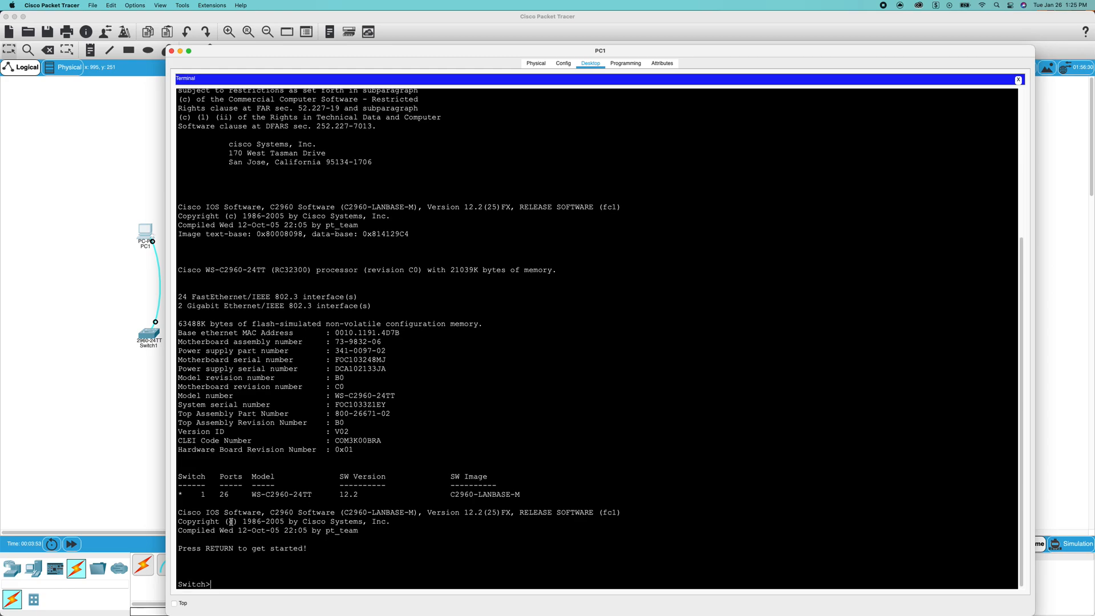
{"action": "type", "text": "enable"}
{"action": "type", "text": "conf"}
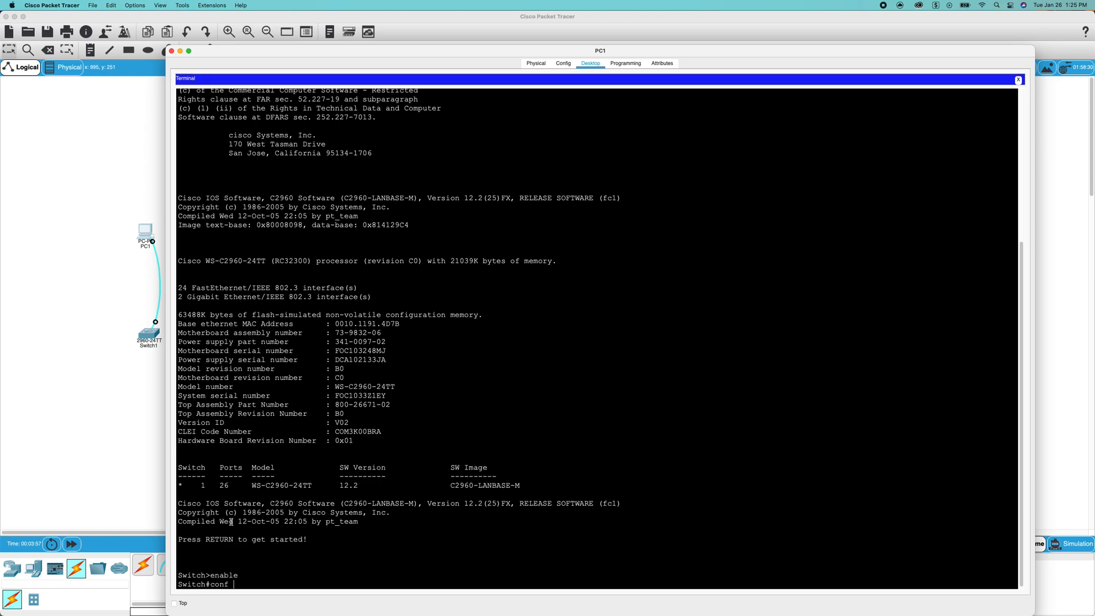
{"action": "type", "text": "t"}
{"action": "type", "text": "banner motd"}
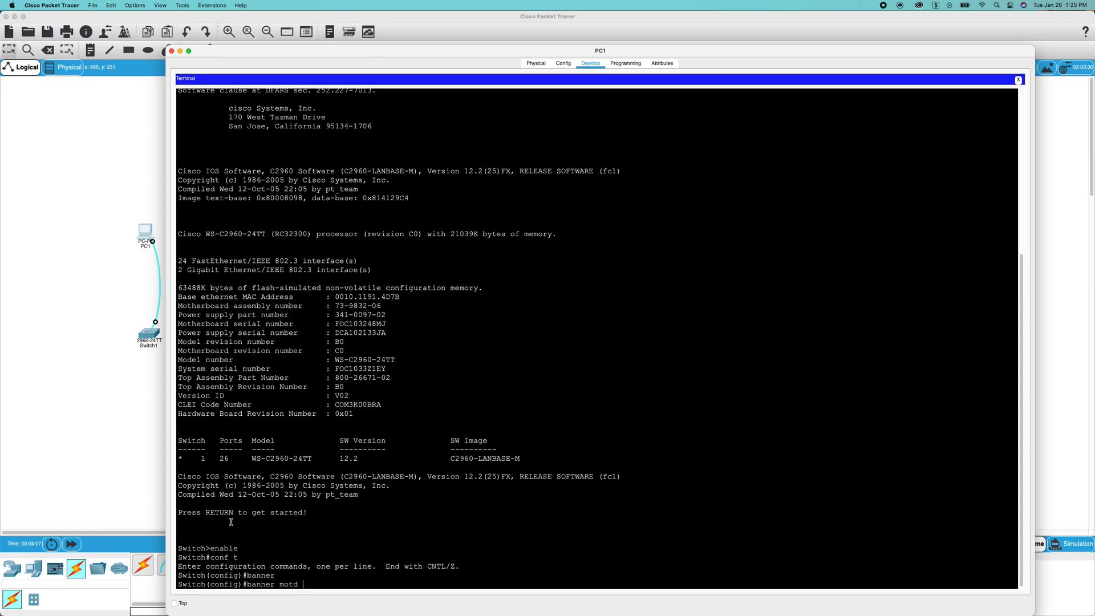
Set the MOTD banner to 'Warning do not enter' using x as the delimiter.
{"action": "type", "text": "x"}
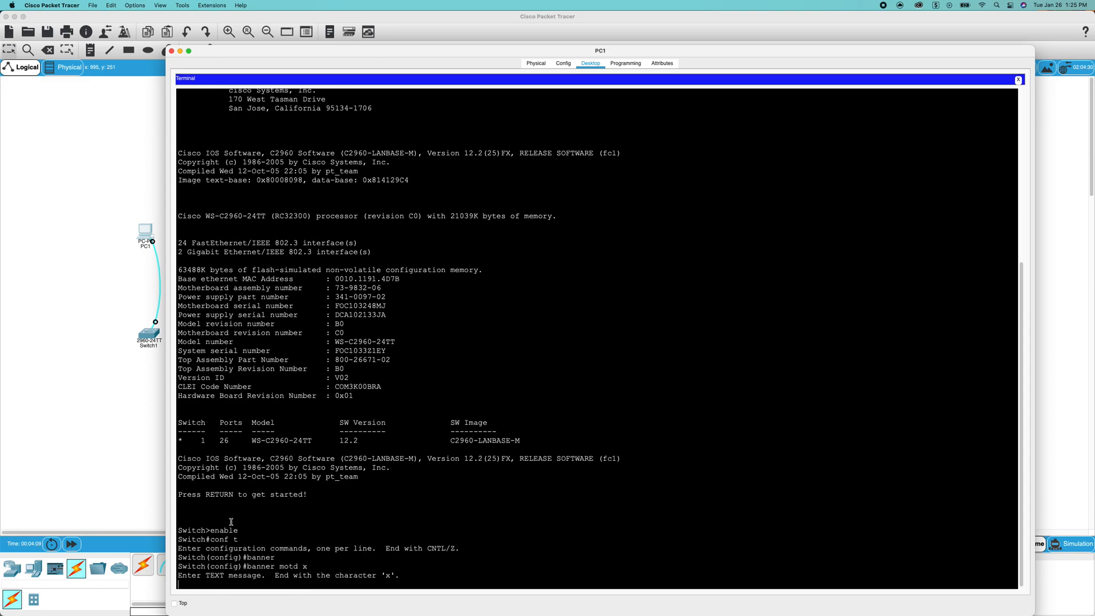
{"action": "type", "text": "Warning"}
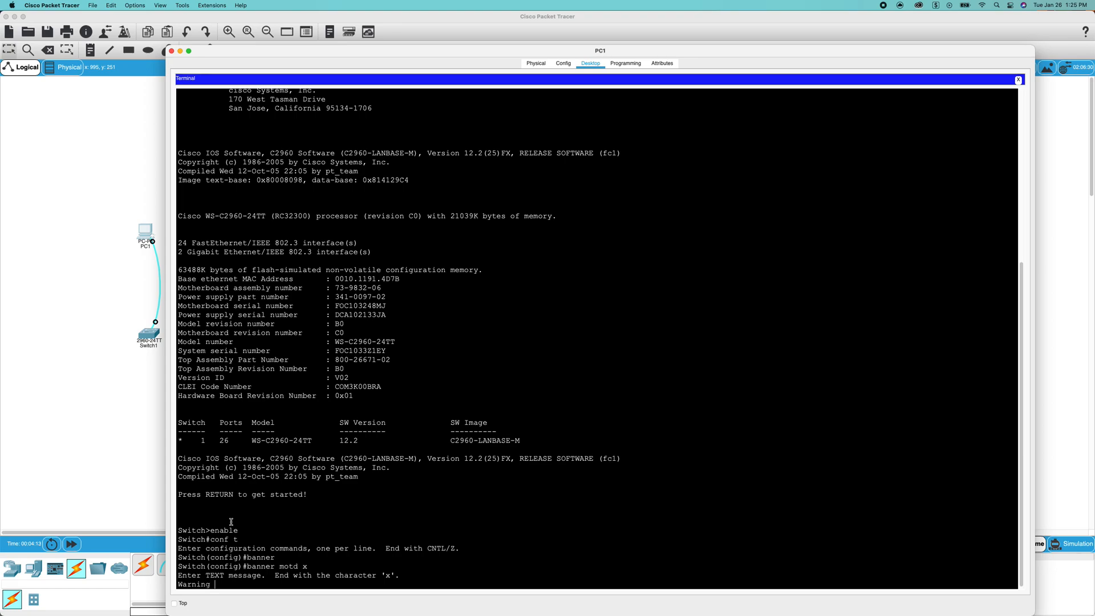
{"action": "type", "text": "do not enter"}
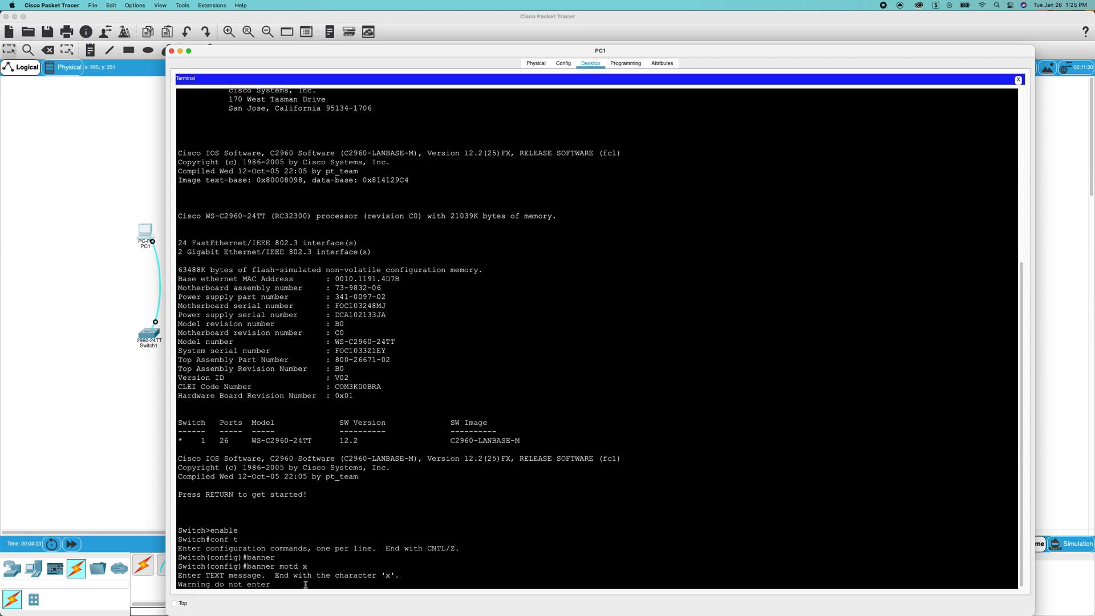
{"action": "type", "text": "x"}
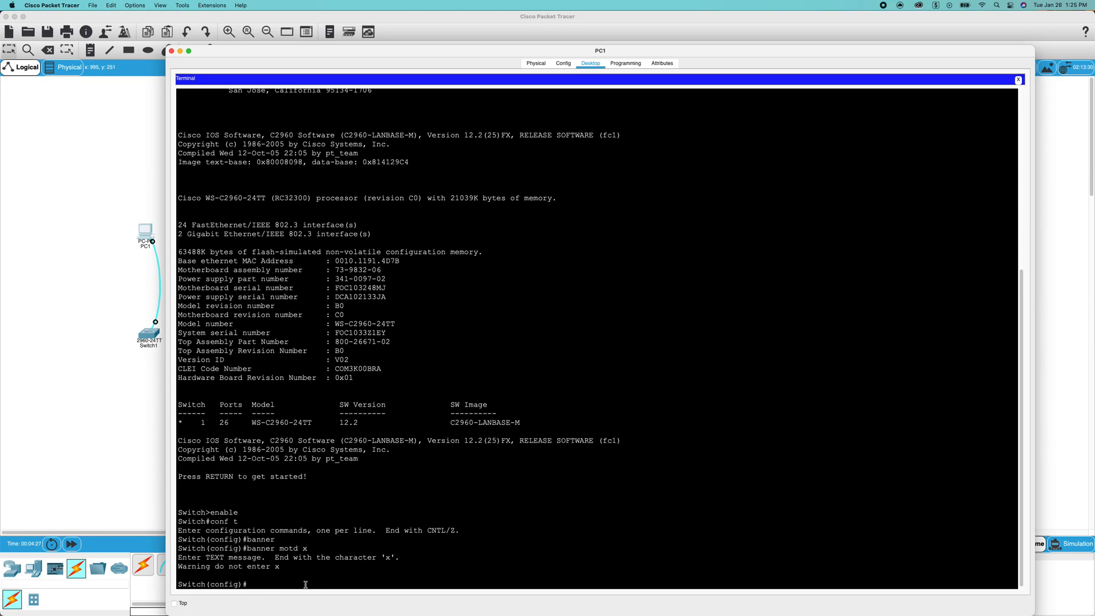
Exit global configuration mode so the switch reports it was configured from console.
{"action": "type", "text": "exit"}
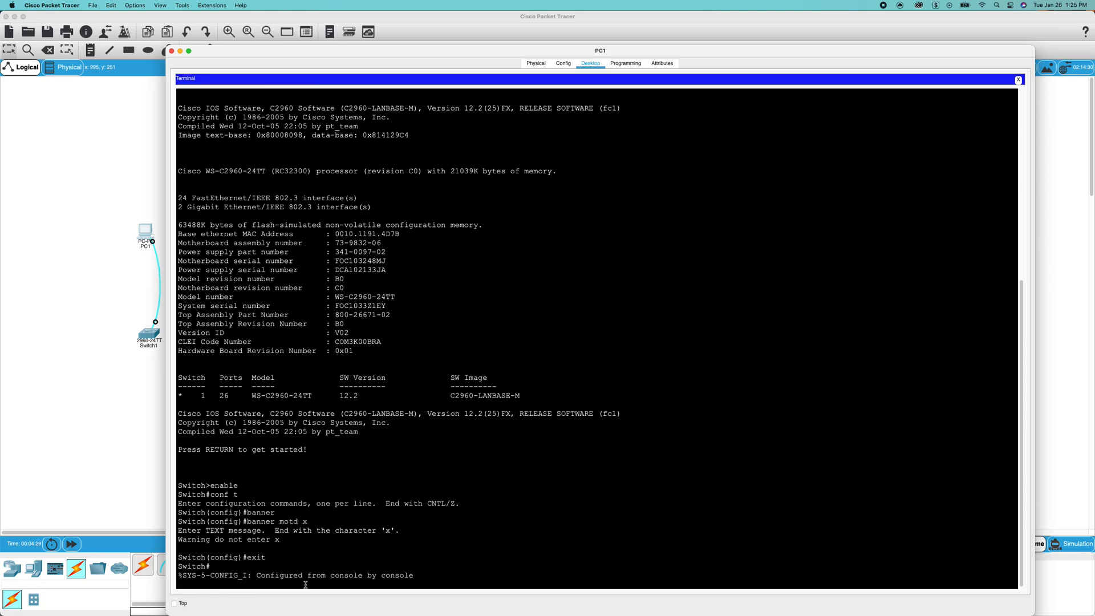
{"action": "type", "text": "exity"}
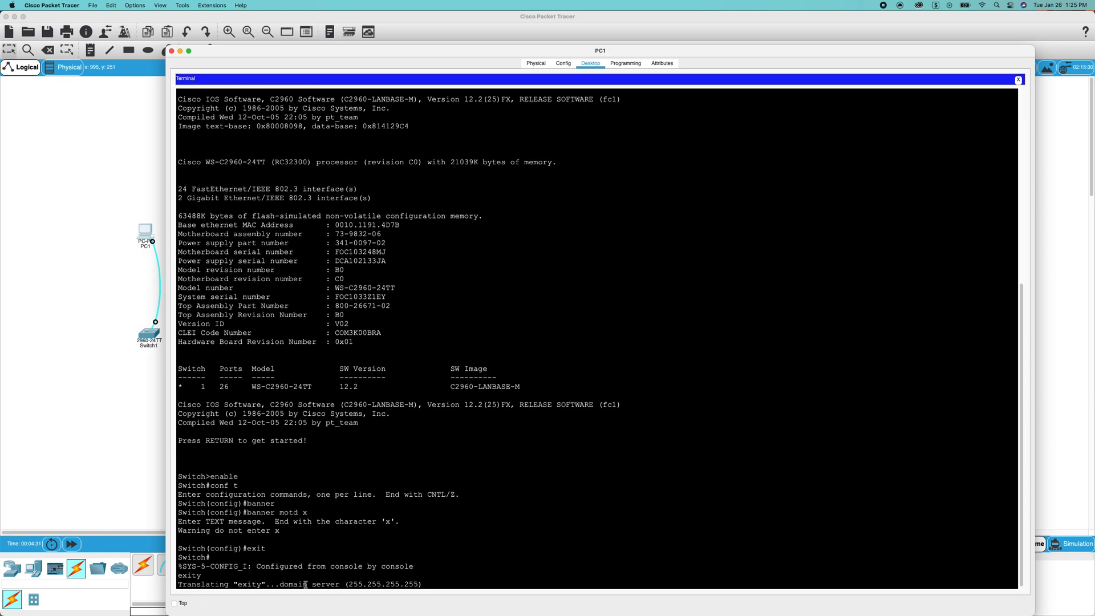